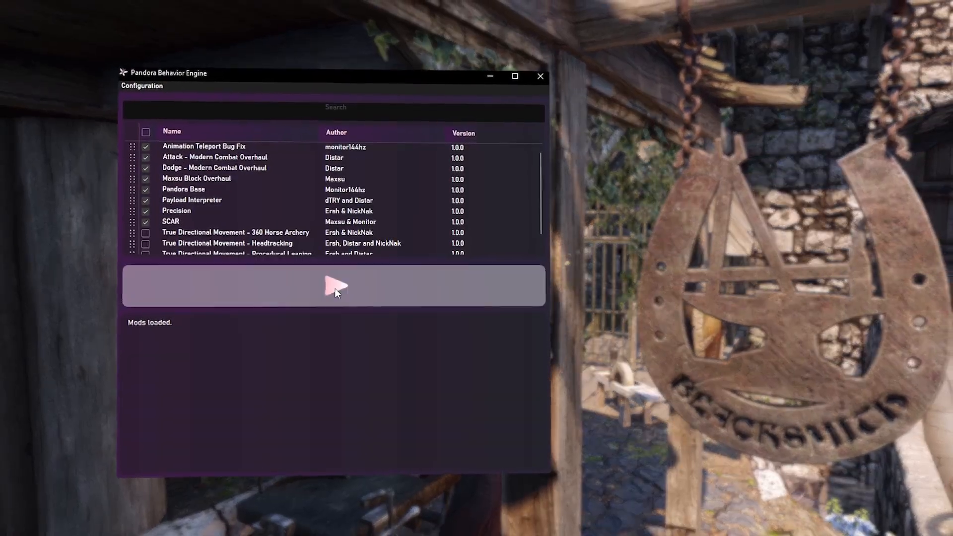
# Step: Search Google for 'Pandora Behavior Engine' to find its GitHub repository
pyautogui.click(336, 288)
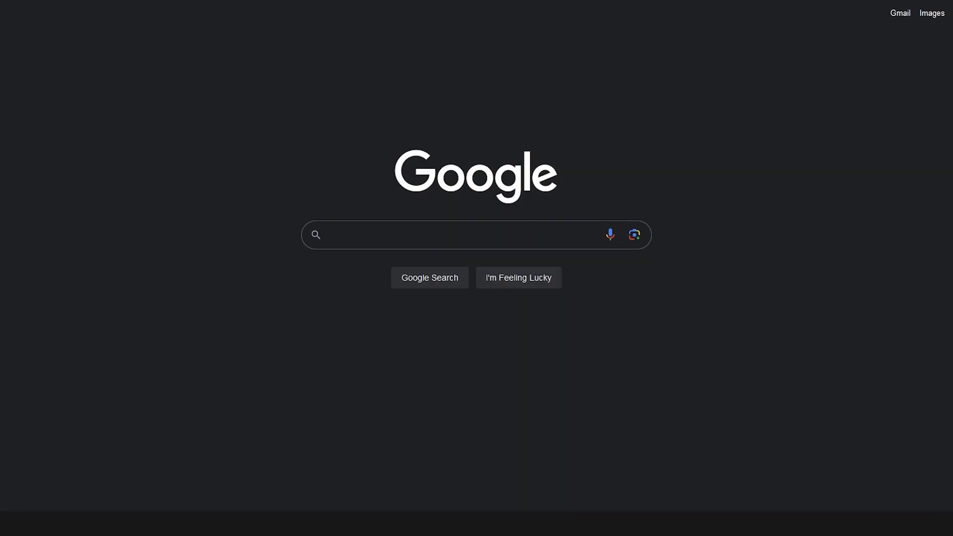
pyautogui.write('Pandora')
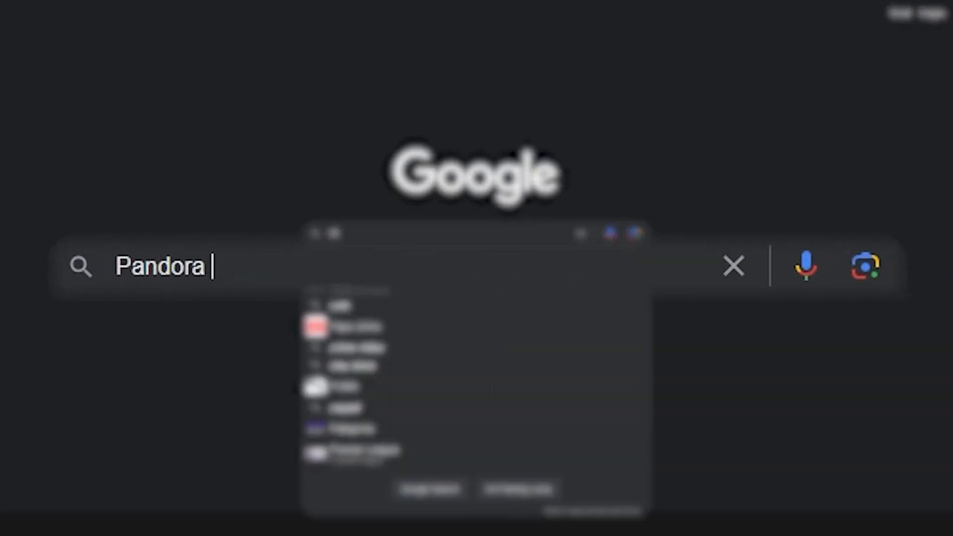
pyautogui.write('Behavior Engine')
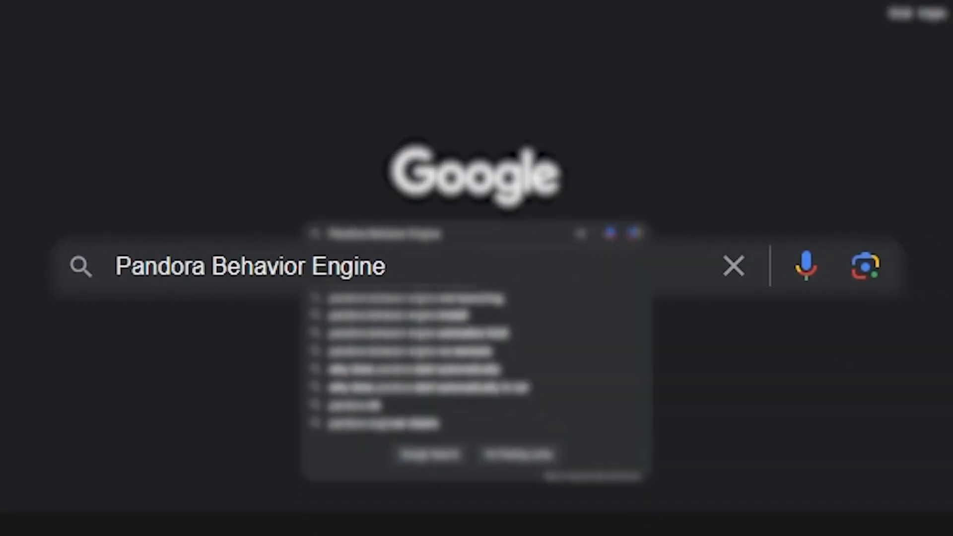
pyautogui.press('Enter')
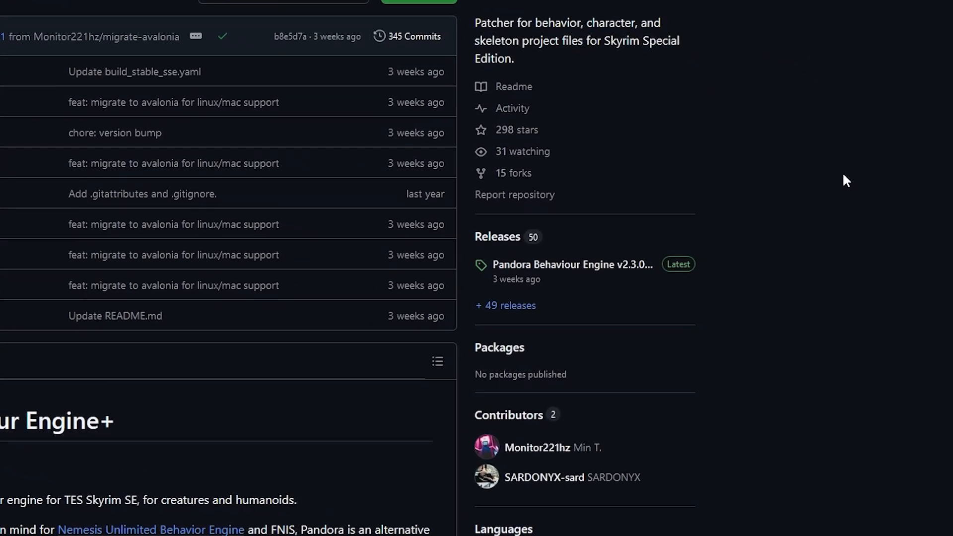
pyautogui.moveTo(733, 272)
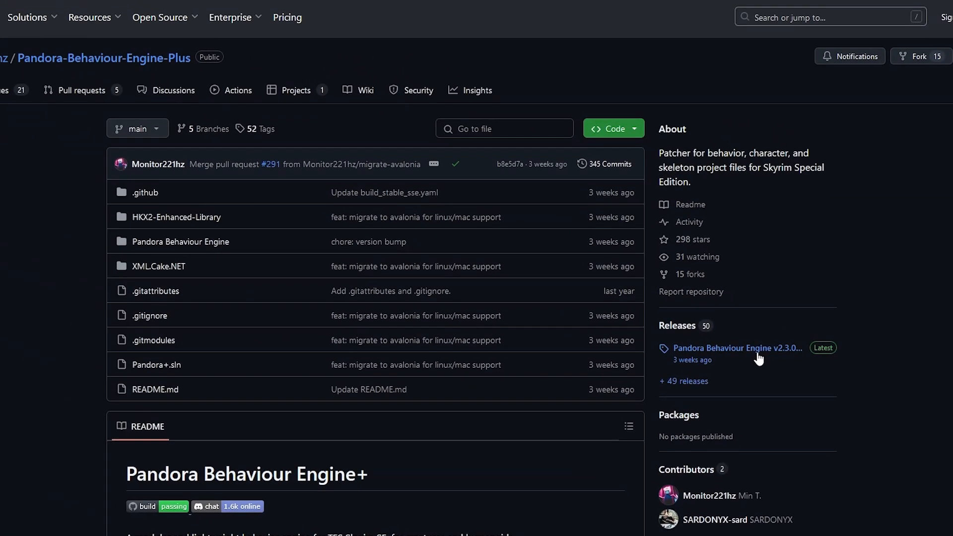
# Step: From the latest release's Assets, download Pandora_Behaviour_Engine_v2.3.0-beta.zip
pyautogui.click(737, 348)
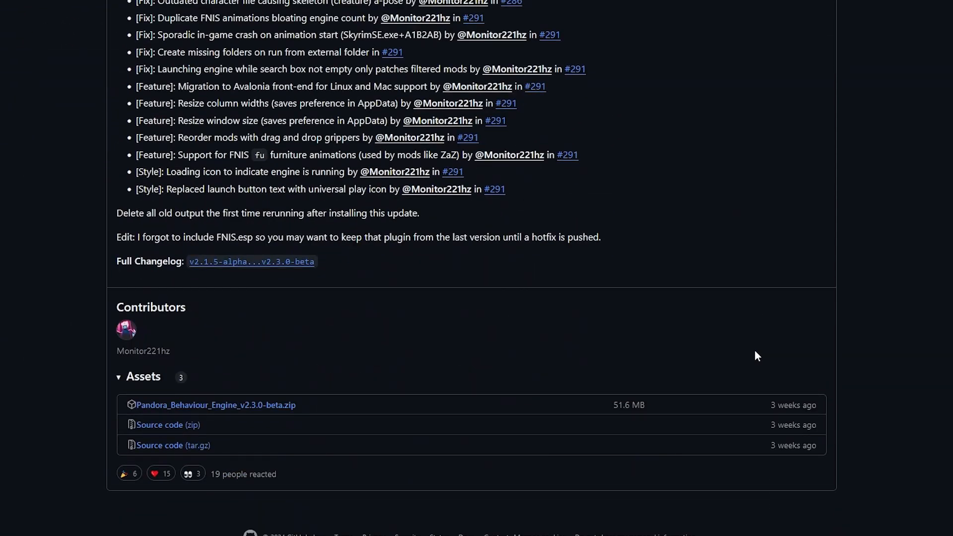
pyautogui.scroll(-3)
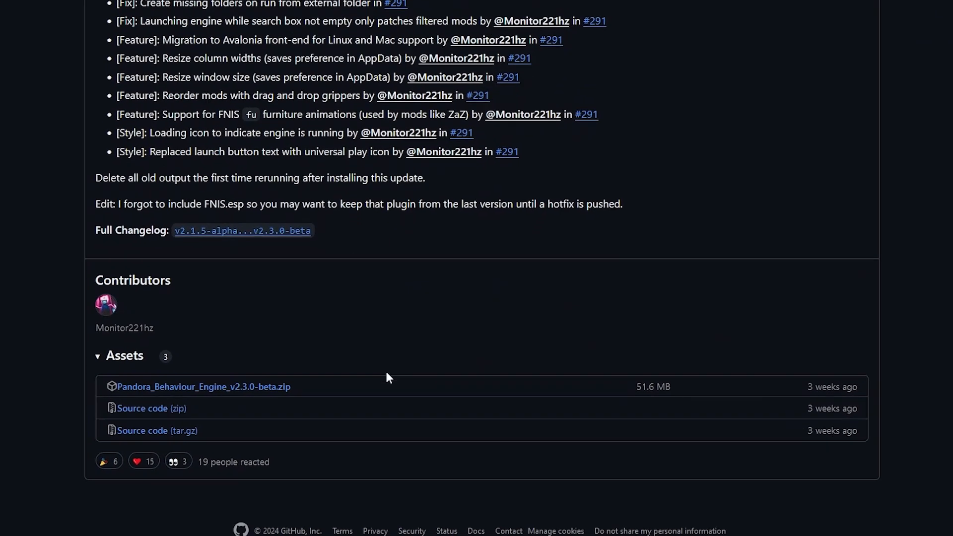
pyautogui.scroll(-3)
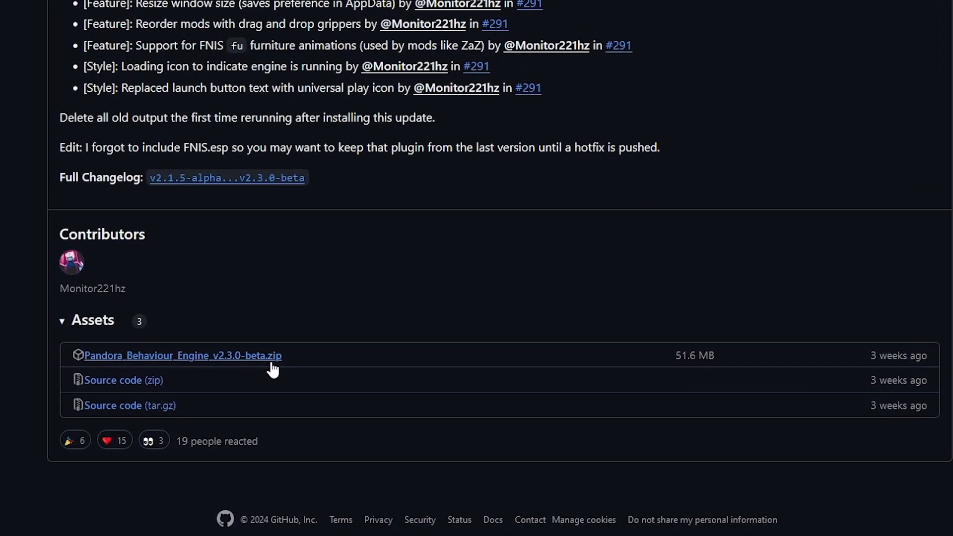
pyautogui.click(183, 355)
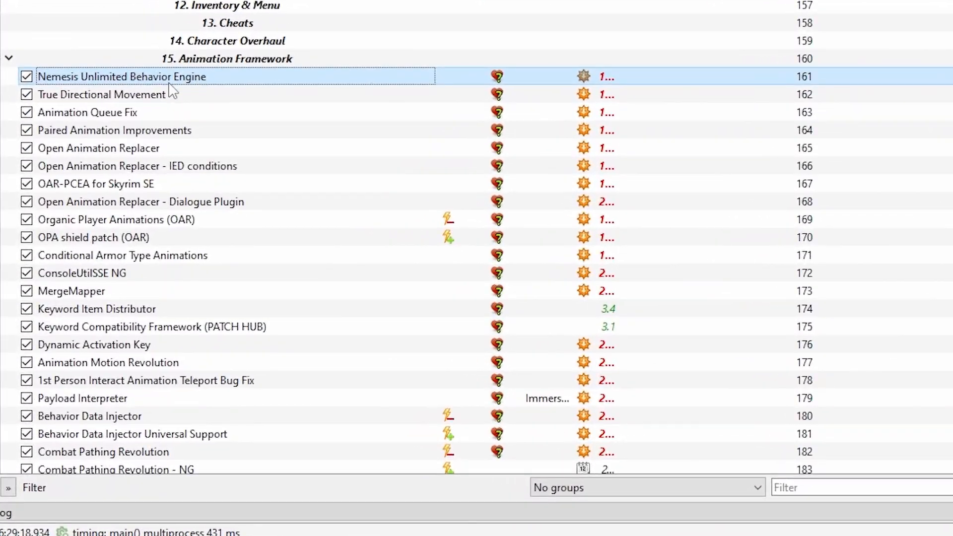
pyautogui.moveTo(225, 85)
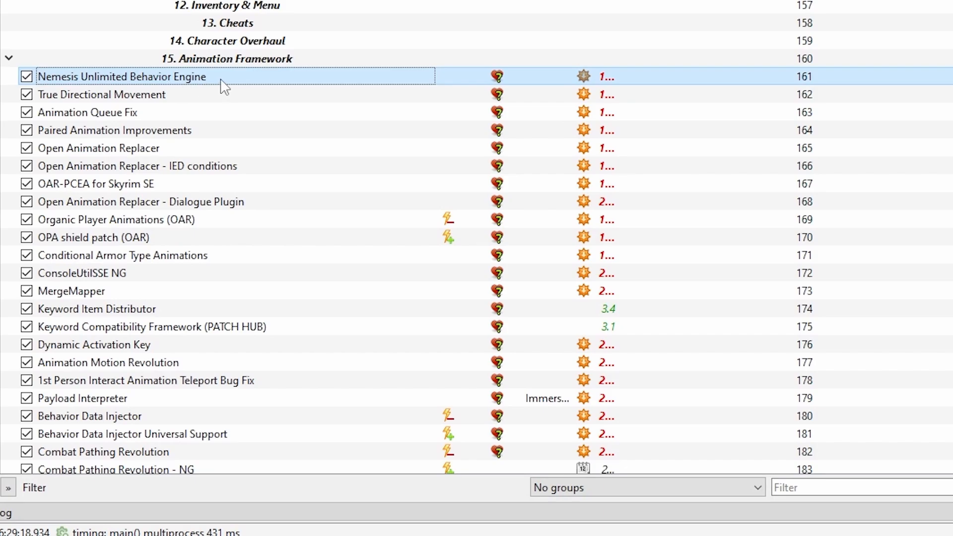
# Step: Remove Nemesis Unlimited Behavior Engine from the mod list and inspect Overwrite's contents
pyautogui.rightClick(223, 81)
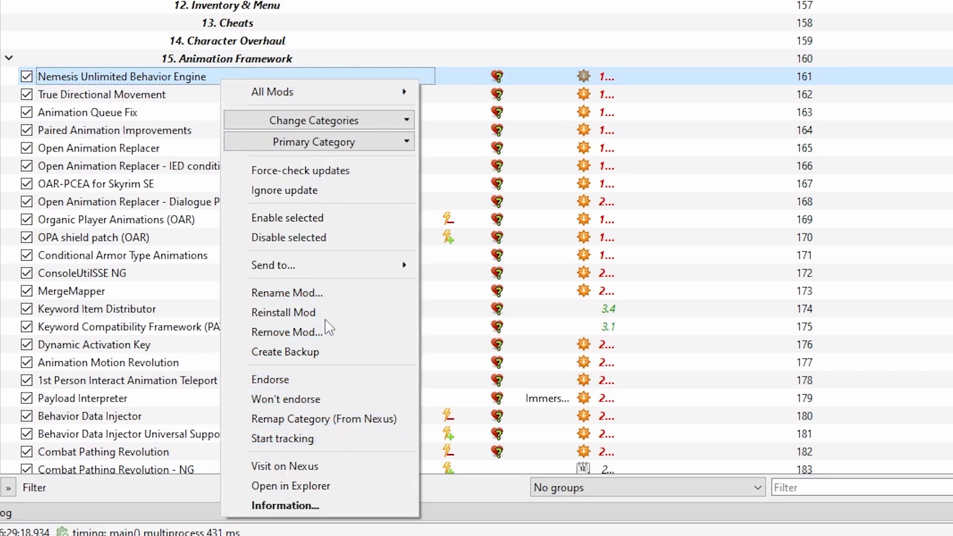
pyautogui.click(286, 332)
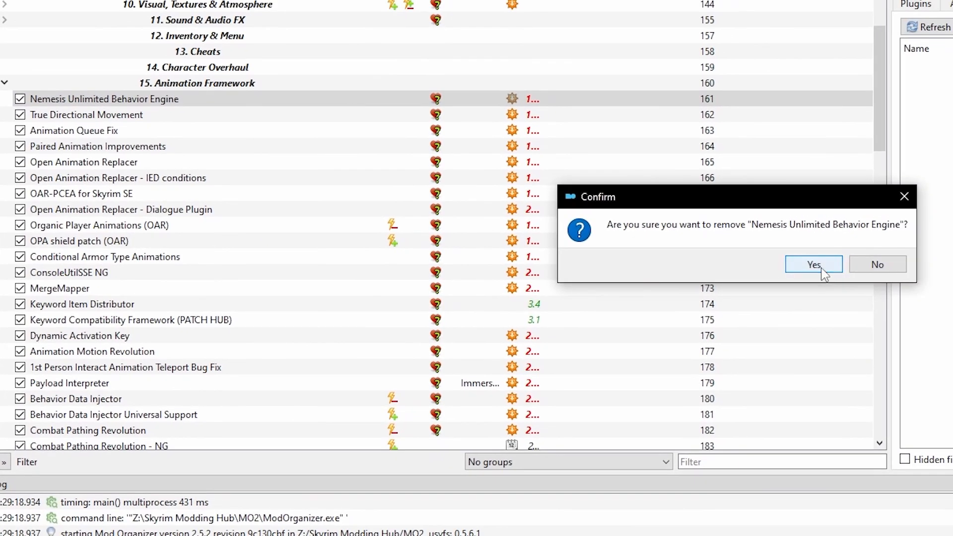
pyautogui.click(813, 264)
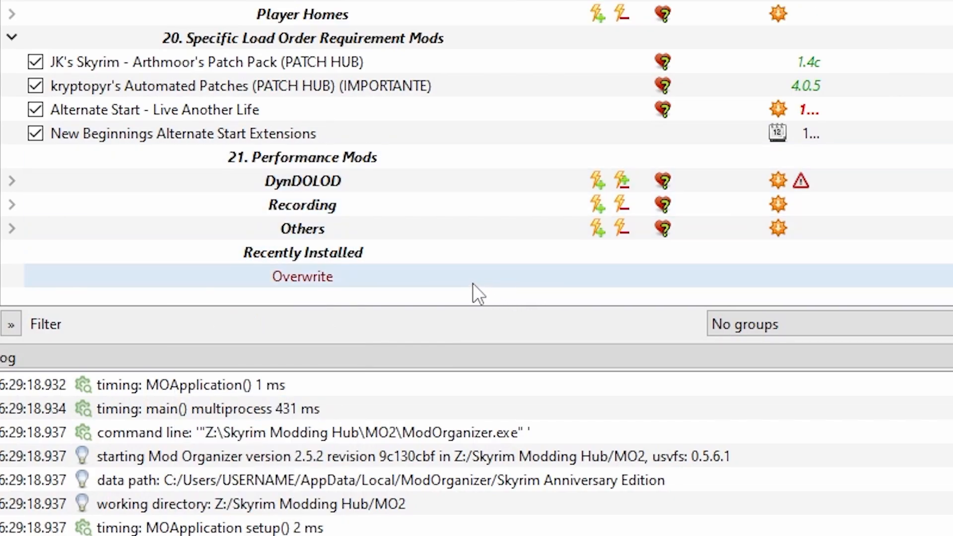
pyautogui.doubleClick(301, 276)
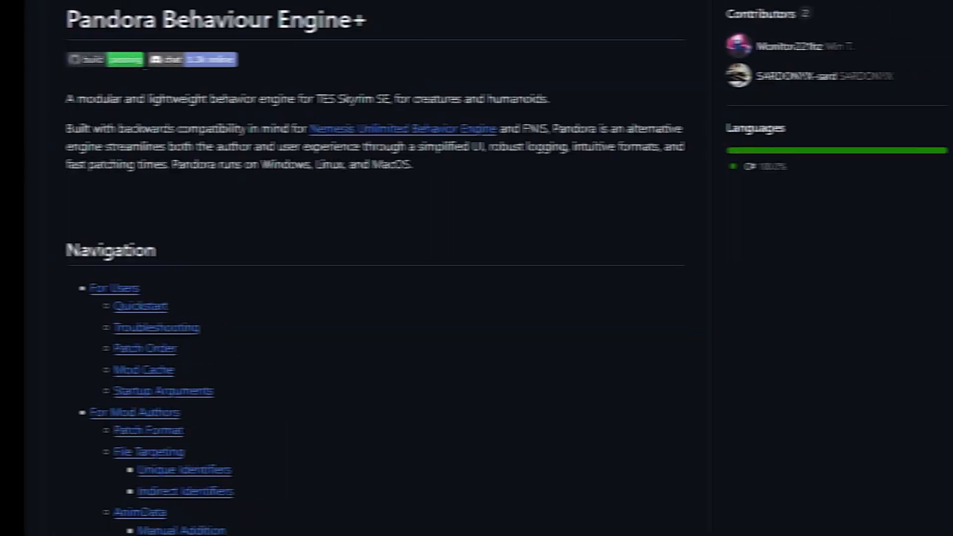
# Step: From the README Quickstart, download the .NET Desktop Runtime 8.0.8 Windows x64 installer
pyautogui.scroll(-3)
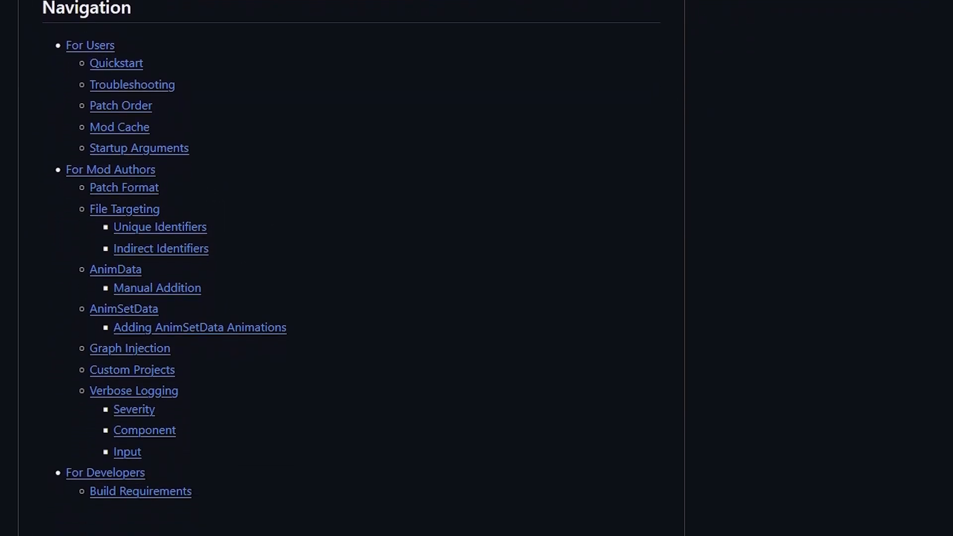
pyautogui.scroll(-3)
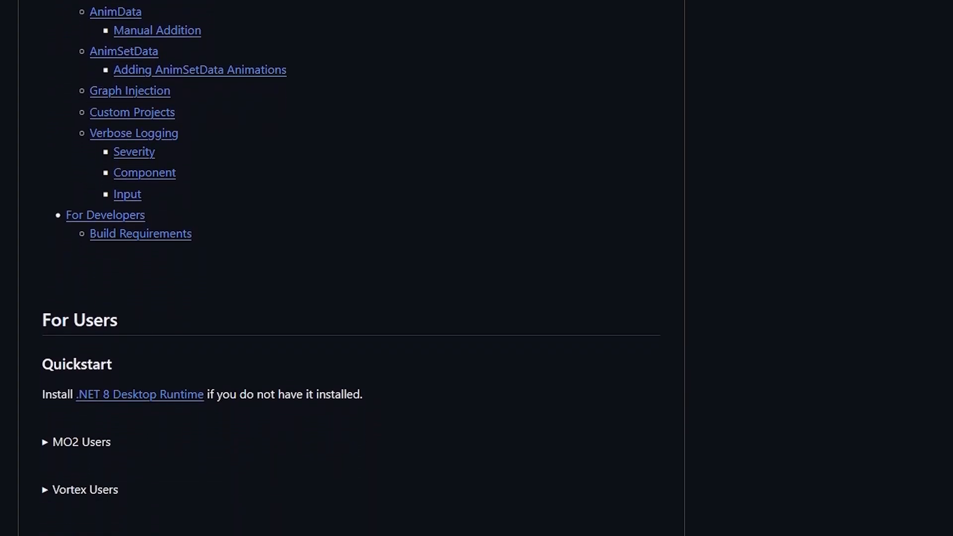
pyautogui.scroll(-3)
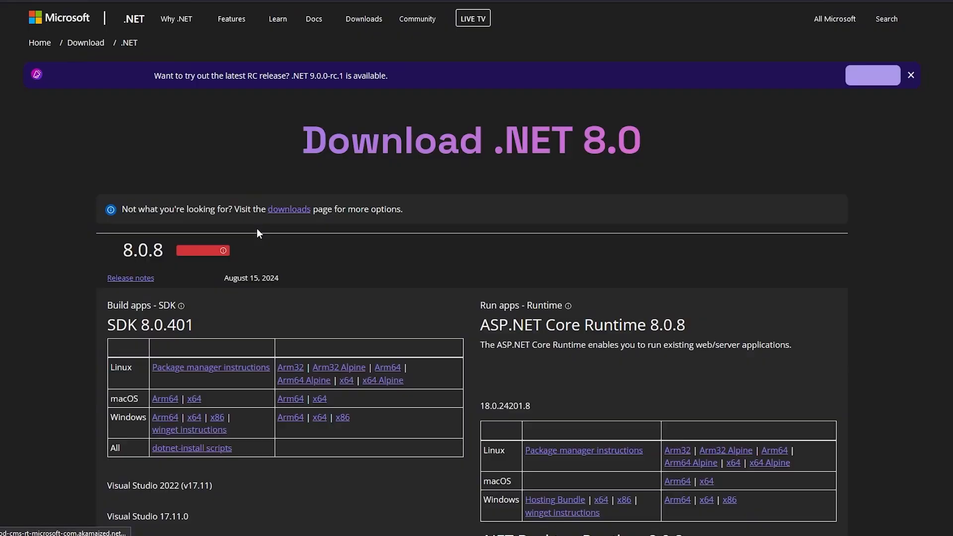
pyautogui.scroll(-3)
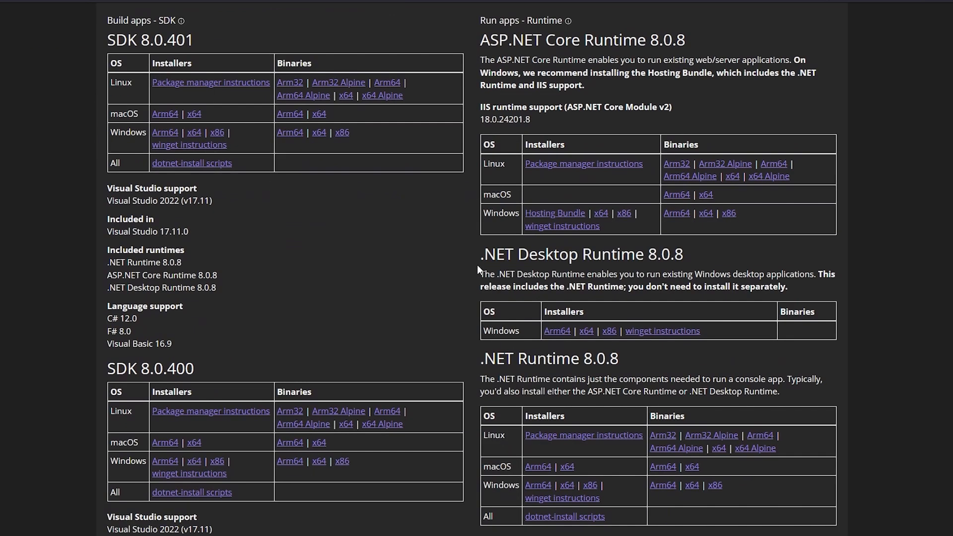
pyautogui.moveTo(587, 332)
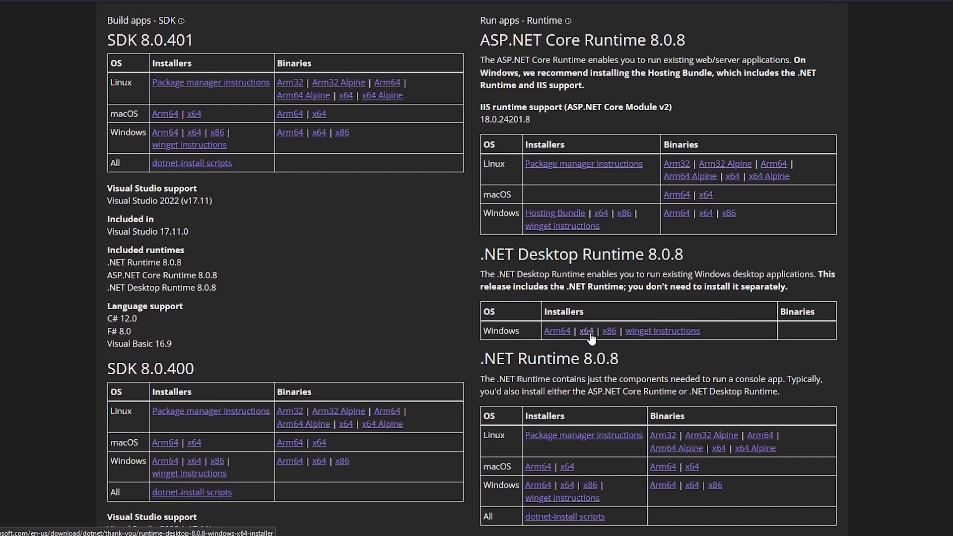
pyautogui.click(586, 331)
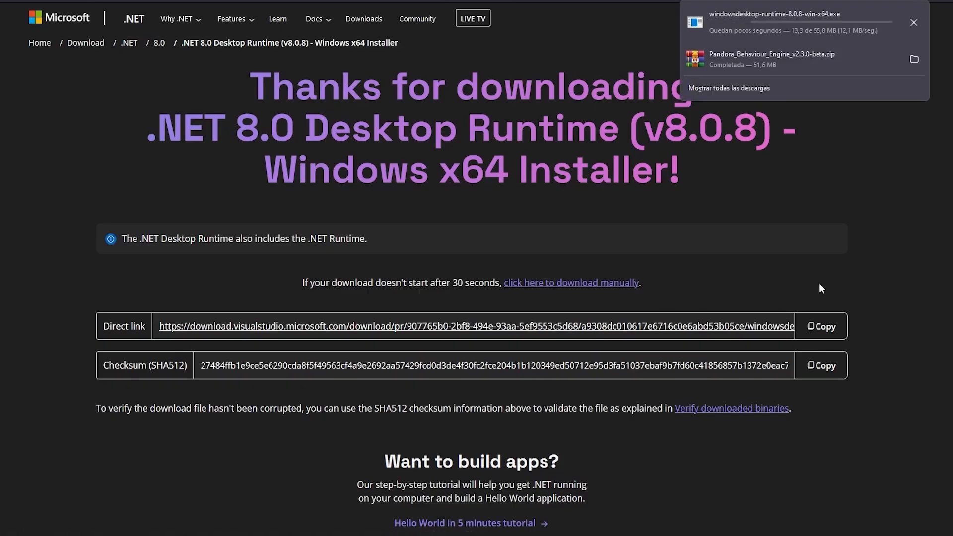
pyautogui.moveTo(843, 261)
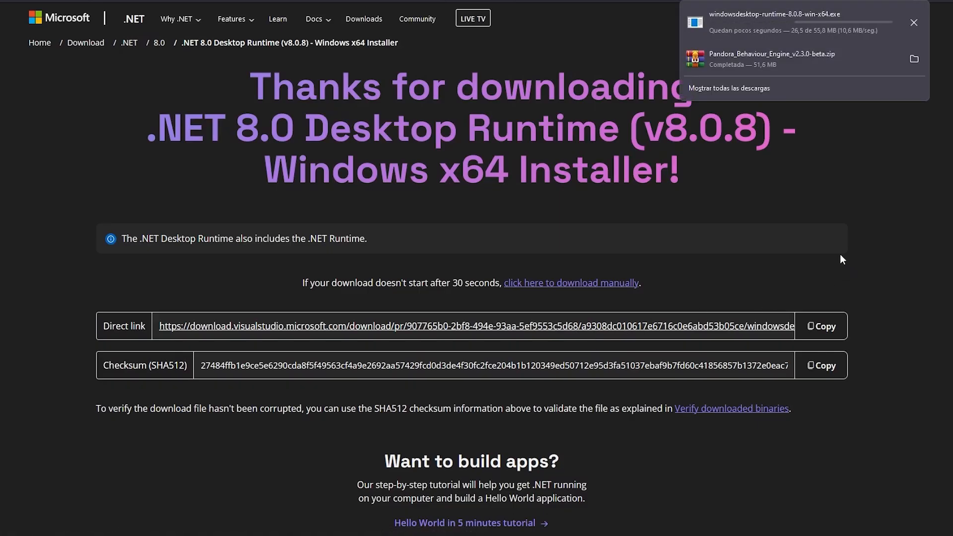
# Step: Search Windows for SYSTEM and show About your PC to check x64 versus x86
pyautogui.click(38, 524)
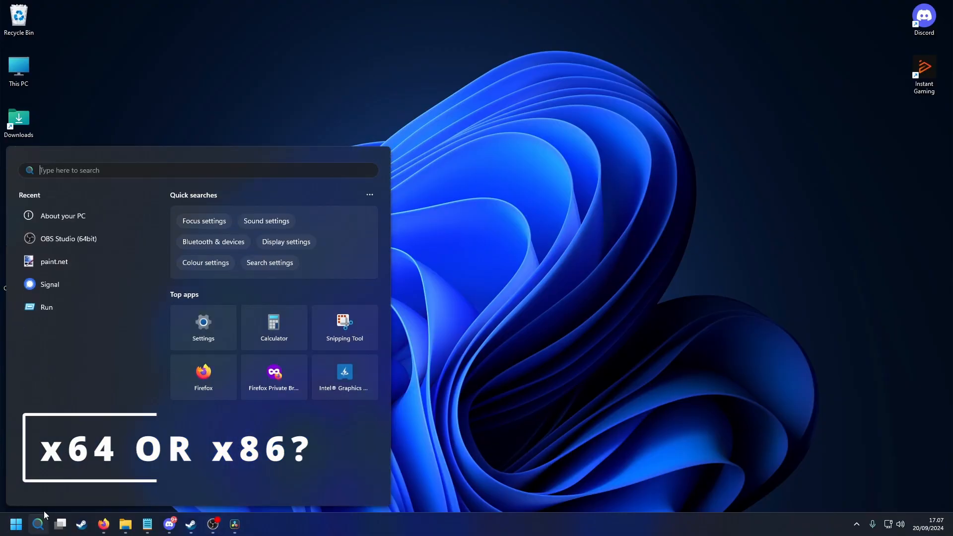
pyautogui.write('SYSTEM')
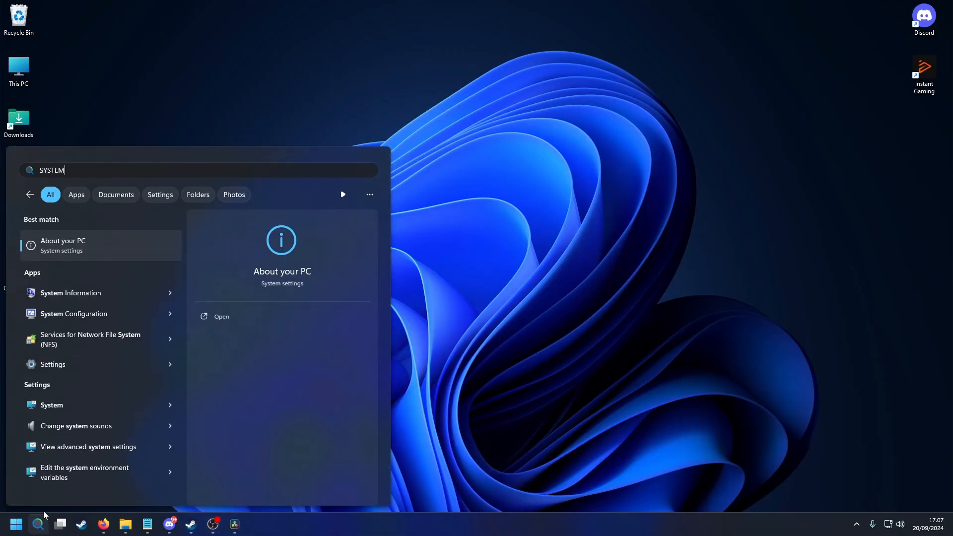
pyautogui.click(222, 317)
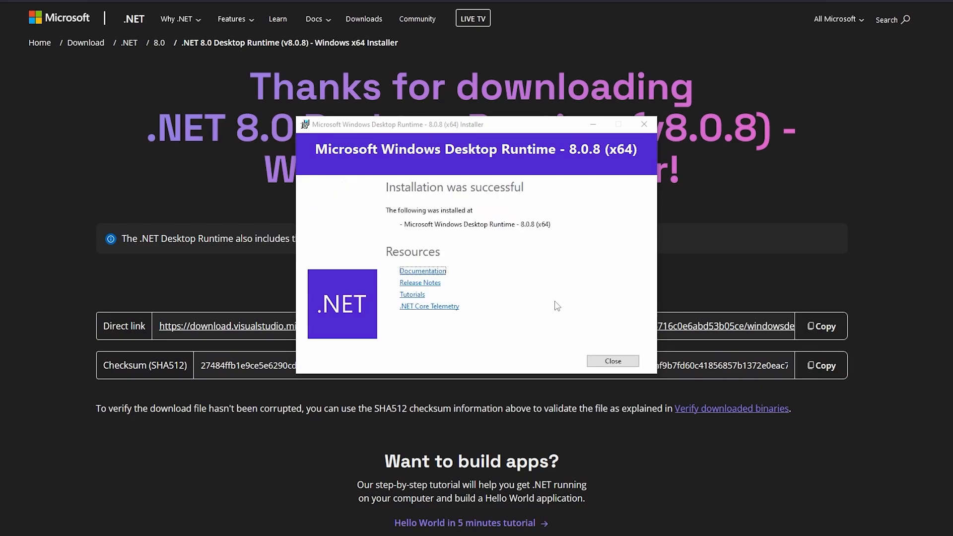
# Step: Close the finished Windows Desktop Runtime 8.0.8 (x64) installer
pyautogui.click(404, 59)
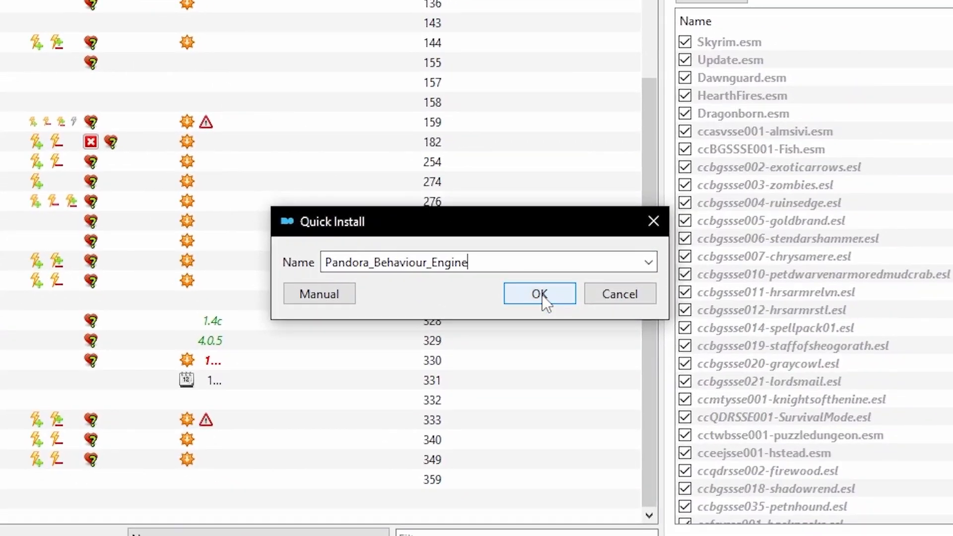
# Step: Install the Pandora archive, enable Pandora Behaviour Engine and move it among the animation mods
pyautogui.click(539, 293)
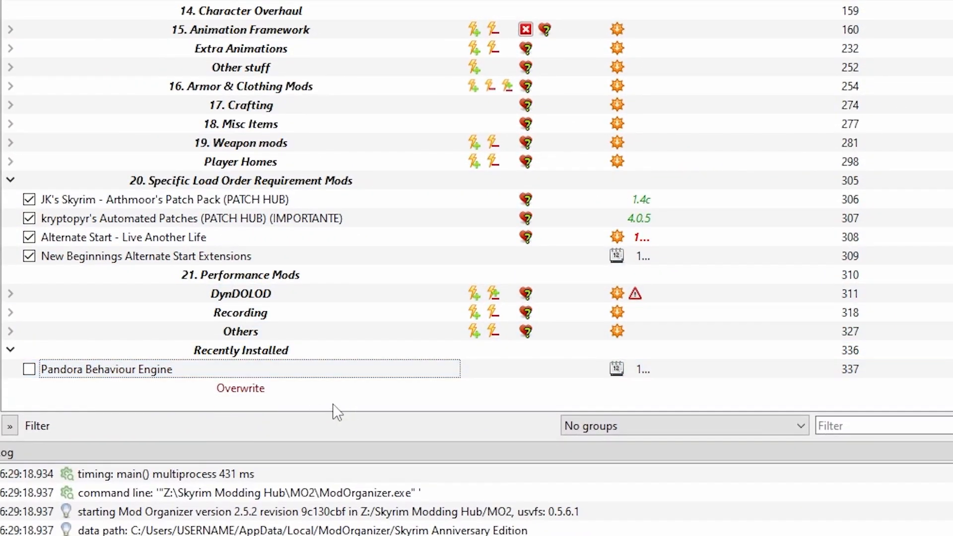
pyautogui.click(99, 370)
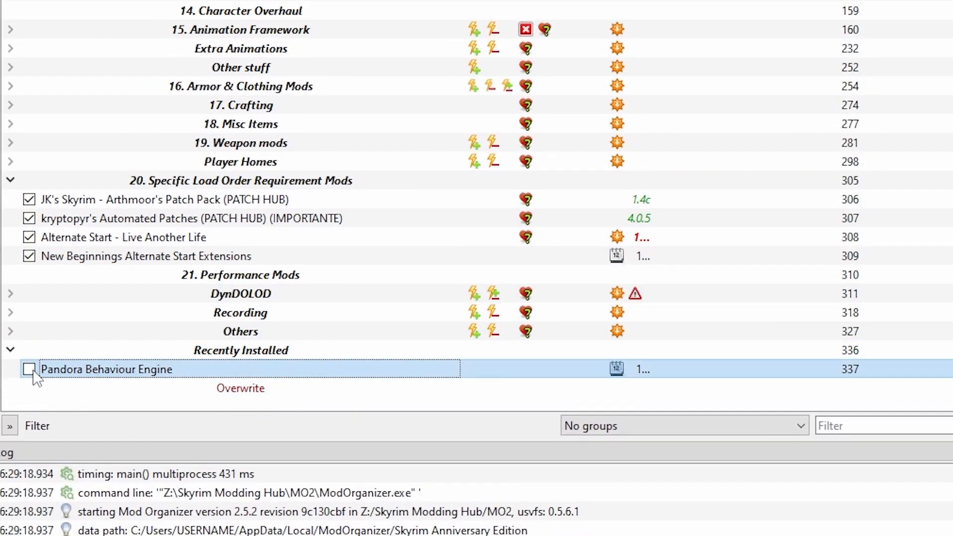
pyautogui.click(26, 368)
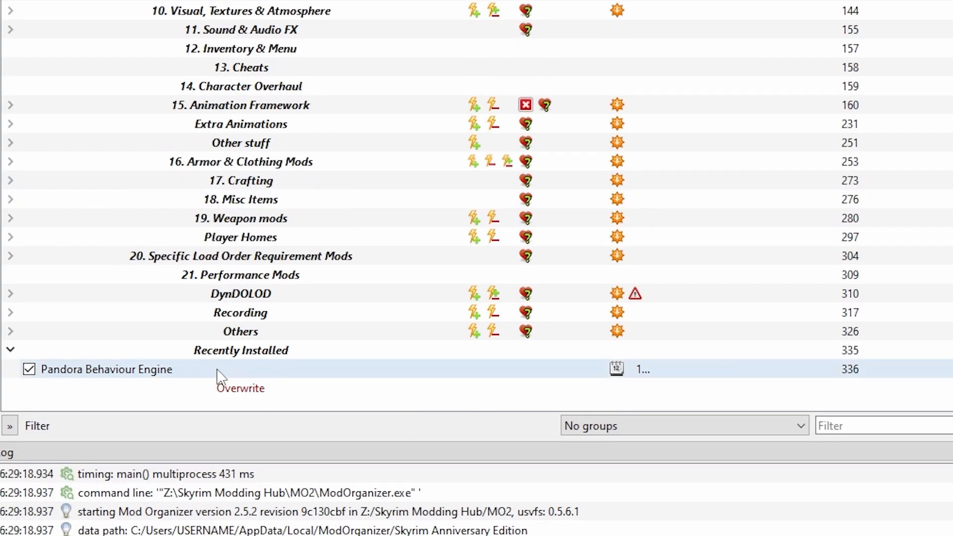
pyautogui.moveTo(106, 369); pyautogui.dragTo(267, 246)
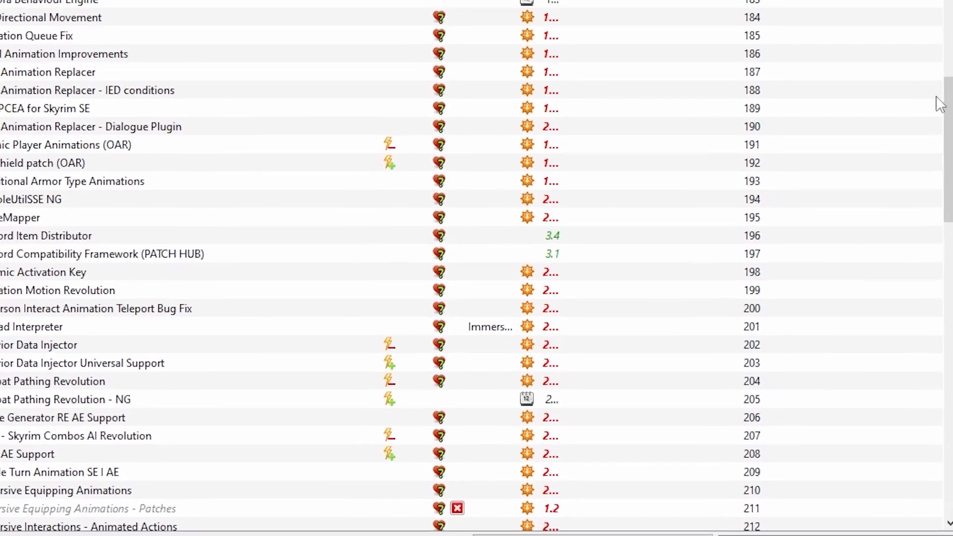
pyautogui.click(425, 45)
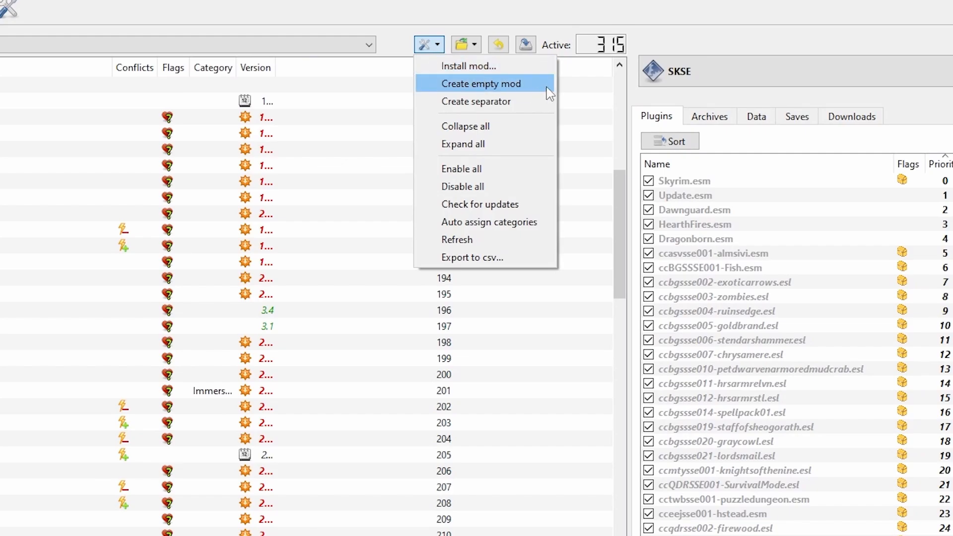
# Step: Create an empty mod named 'Pandora Output'
pyautogui.click(483, 83)
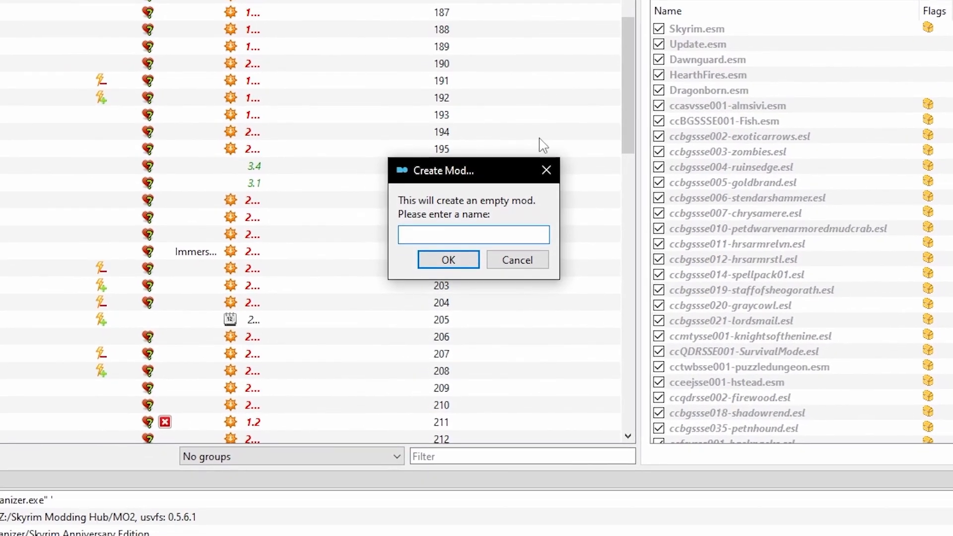
pyautogui.write('Pandora')
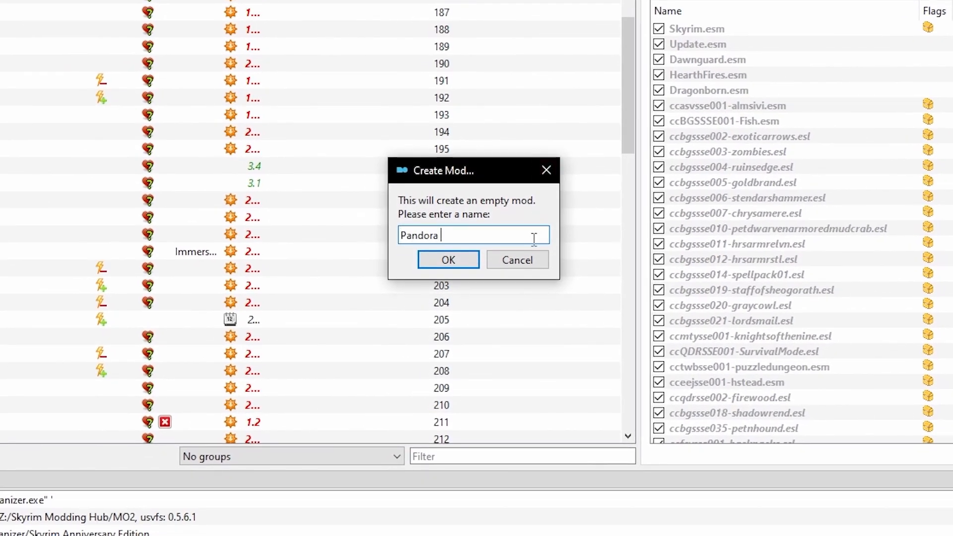
pyautogui.write('Output')
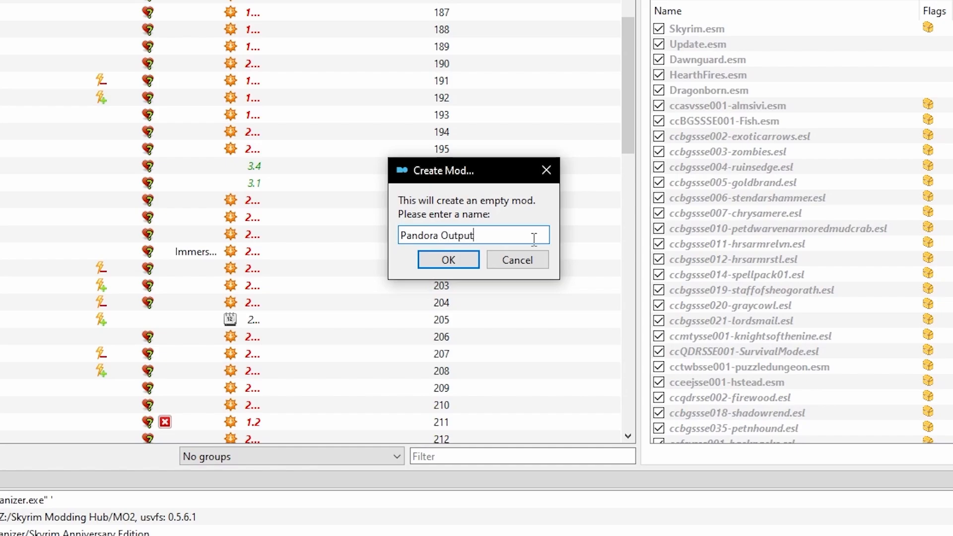
pyautogui.click(448, 260)
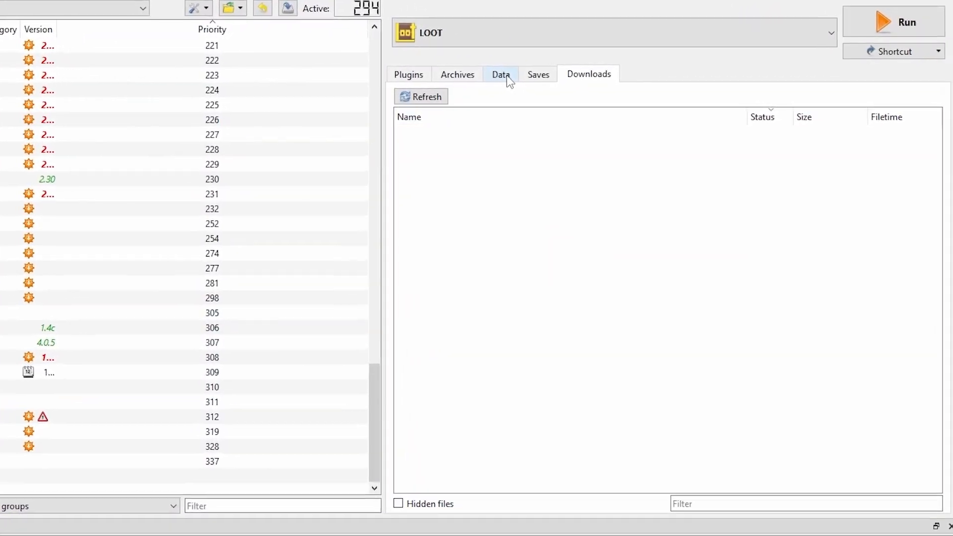
# Step: From the Data listing, add the Pandora Behaviour Engine .exe as an executable
pyautogui.click(501, 73)
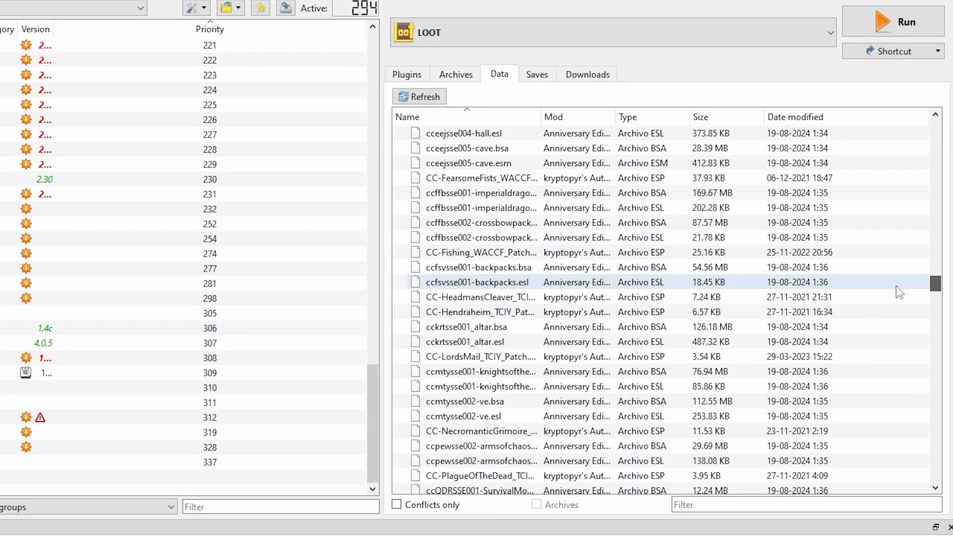
pyautogui.scroll(-3)
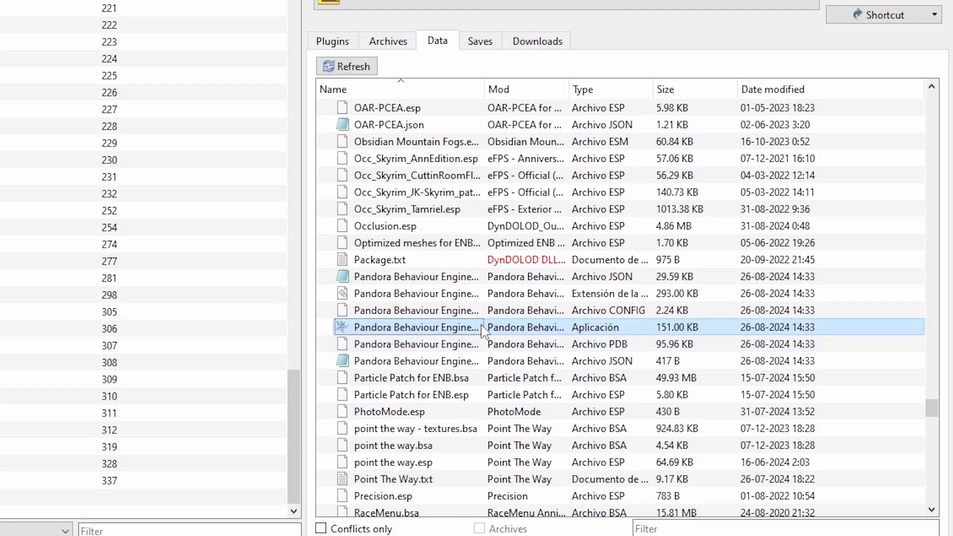
pyautogui.rightClick(416, 327)
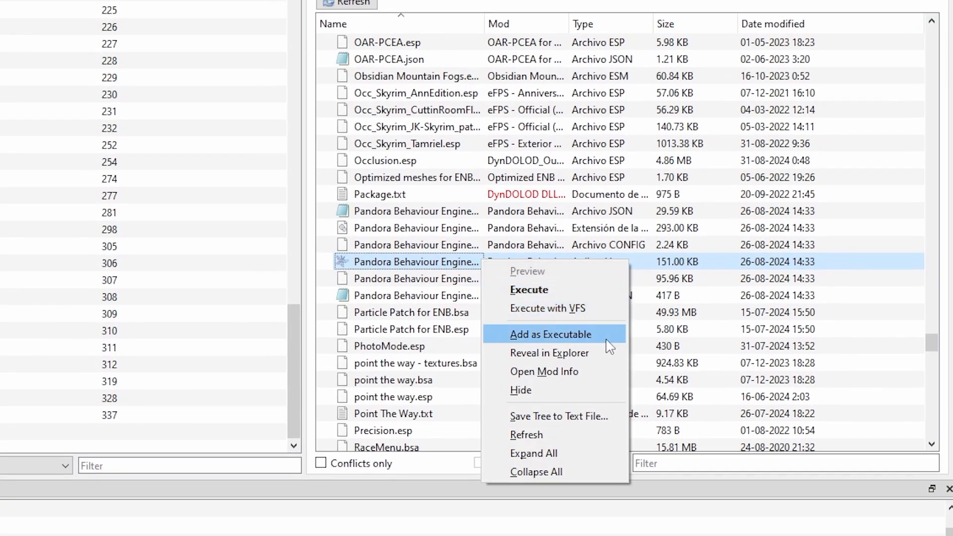
pyautogui.click(551, 333)
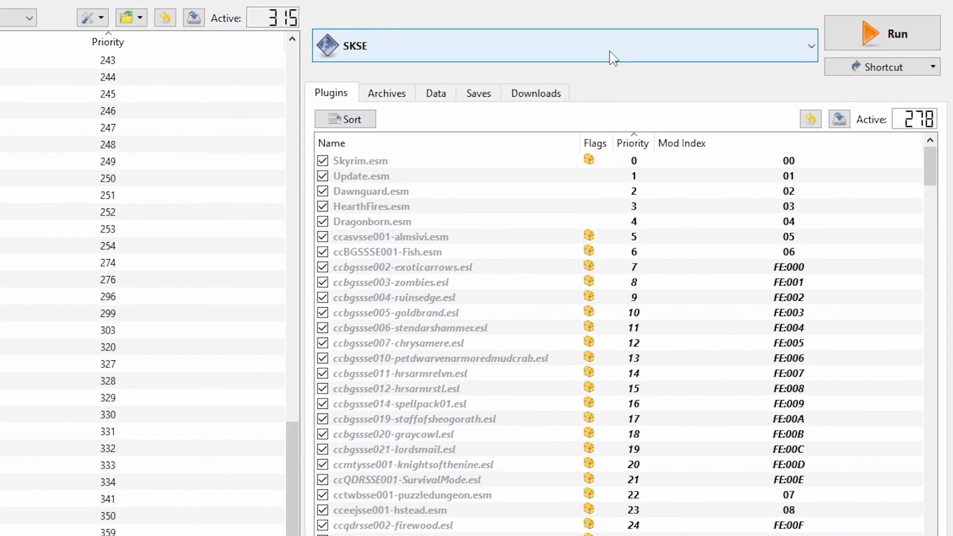
# Step: Set the Pandora Behaviour Engine executable to create files in the Pandora Output mod and apply
pyautogui.click(808, 45)
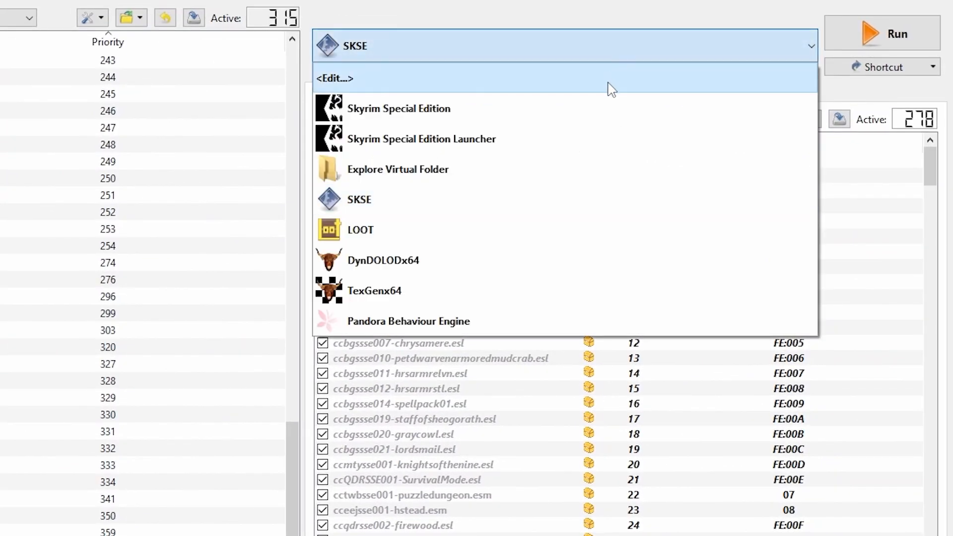
pyautogui.click(333, 78)
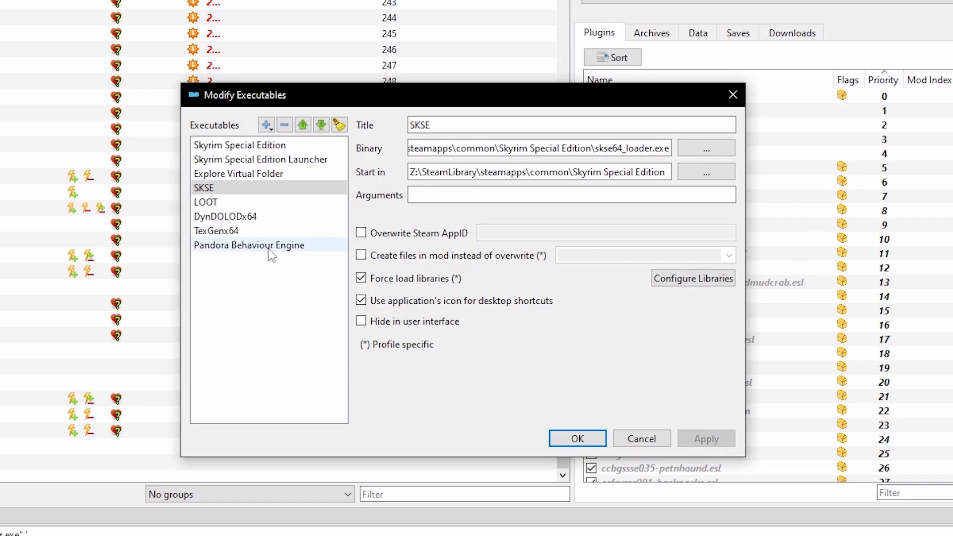
pyautogui.click(248, 245)
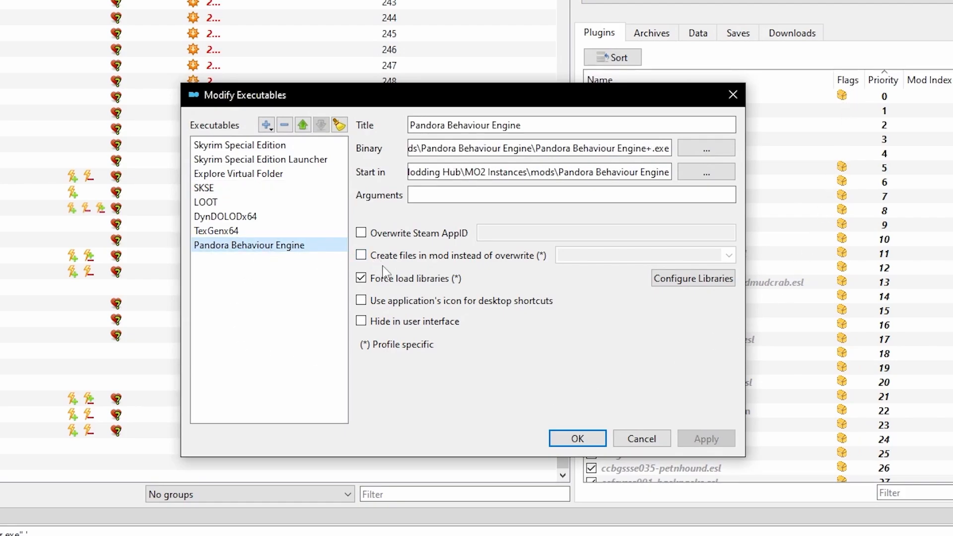
pyautogui.click(361, 255)
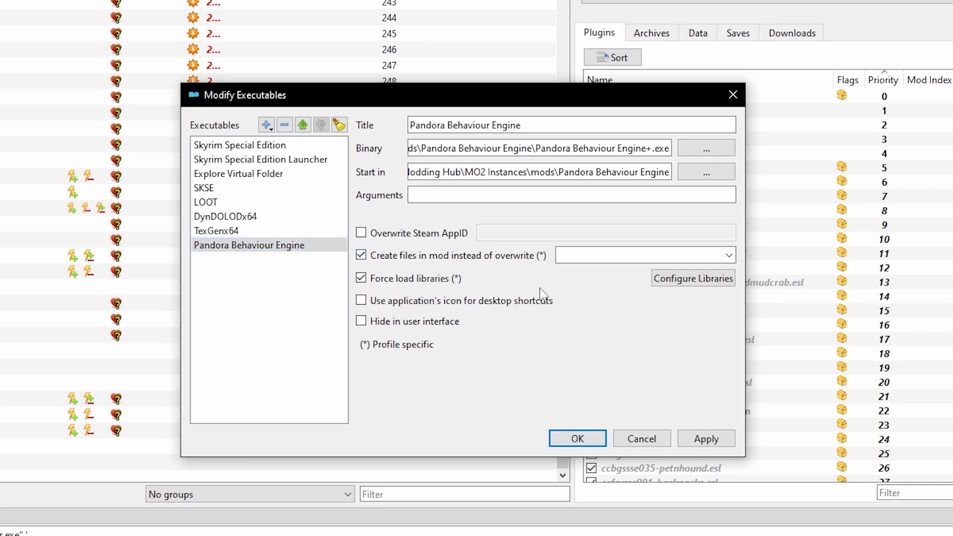
pyautogui.click(729, 255)
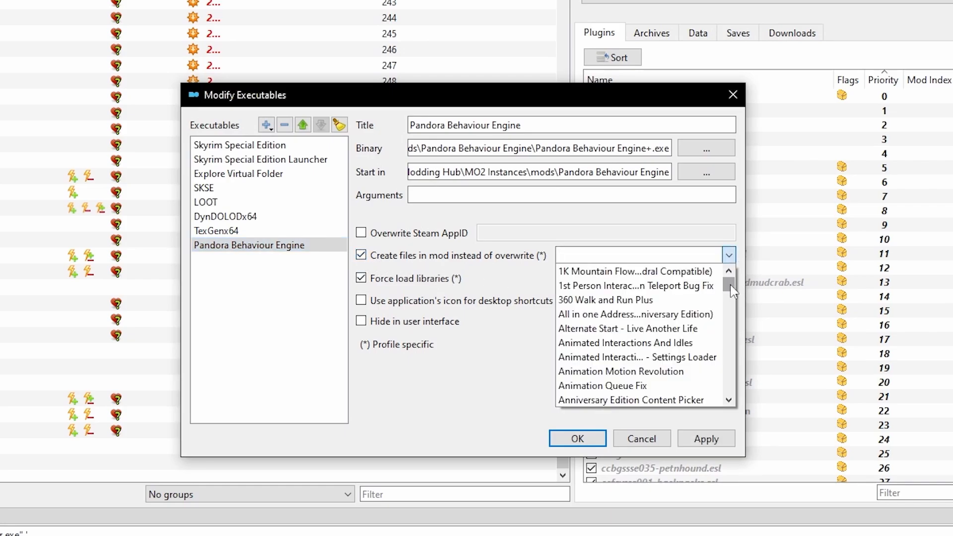
pyautogui.scroll(-3)
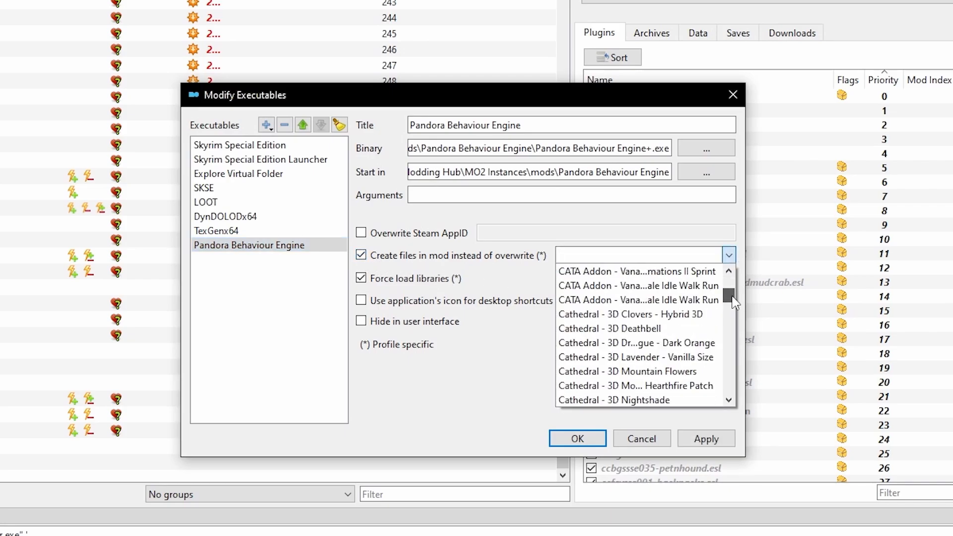
pyautogui.scroll(-3)
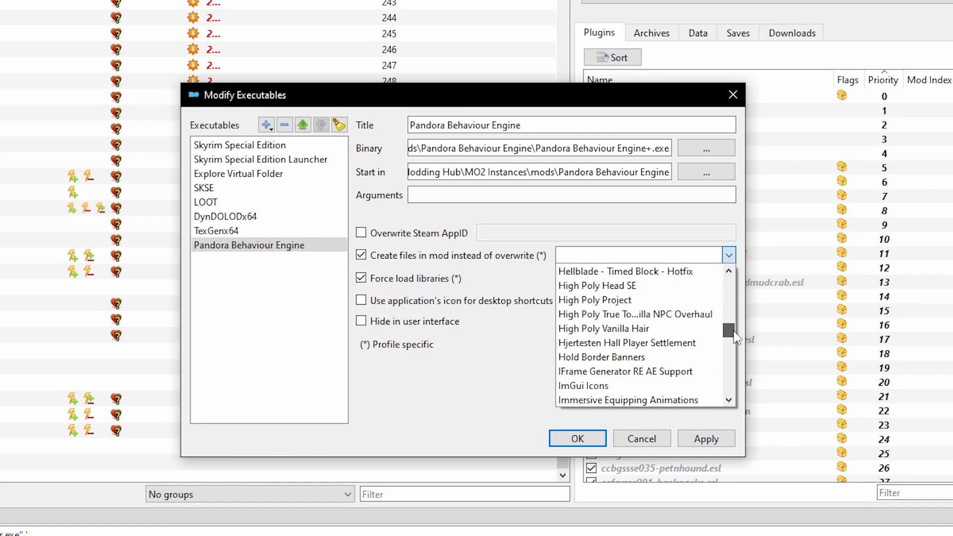
pyautogui.moveTo(730, 329); pyautogui.dragTo(730, 352)
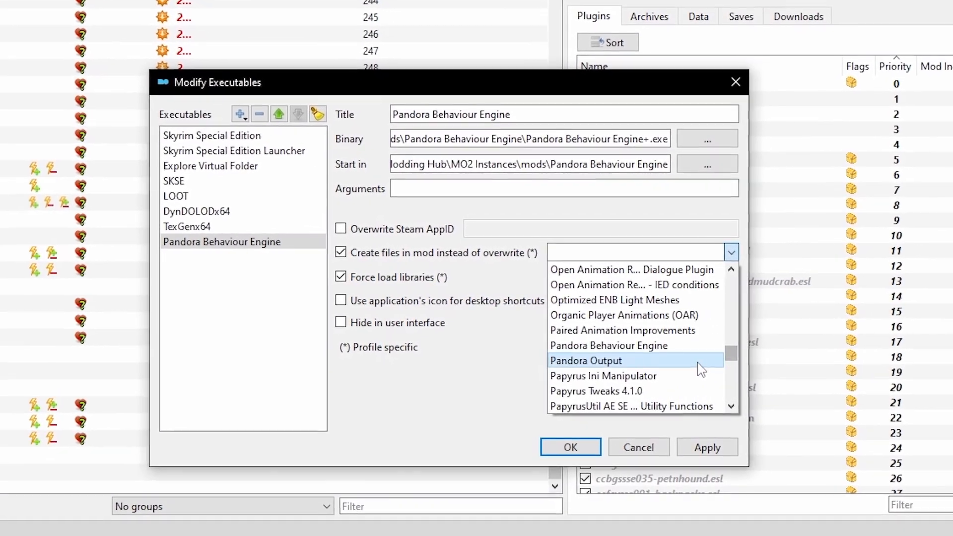
pyautogui.moveTo(630, 379)
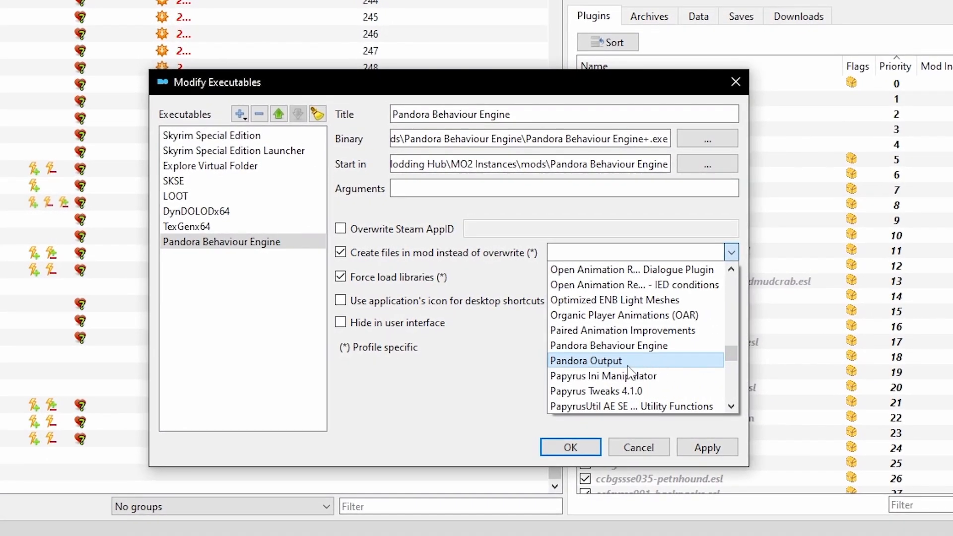
pyautogui.click(585, 360)
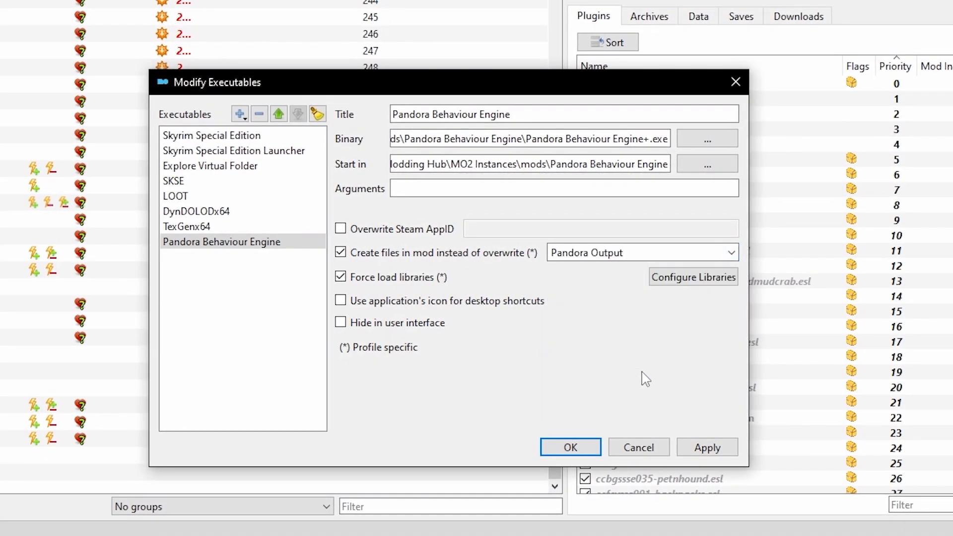
pyautogui.click(707, 446)
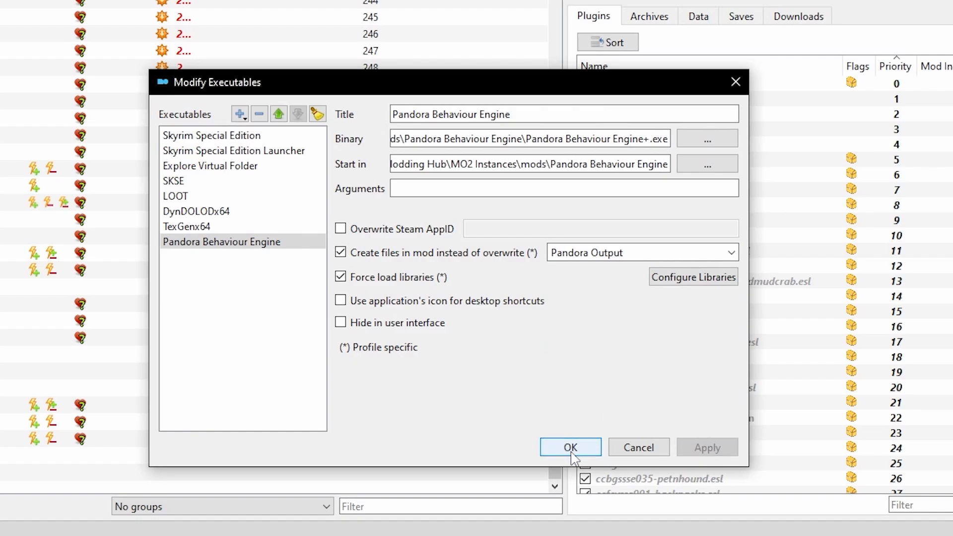
# Step: Confirm the executables settings and select Pandora Behaviour Engine from the run dropdown
pyautogui.click(571, 447)
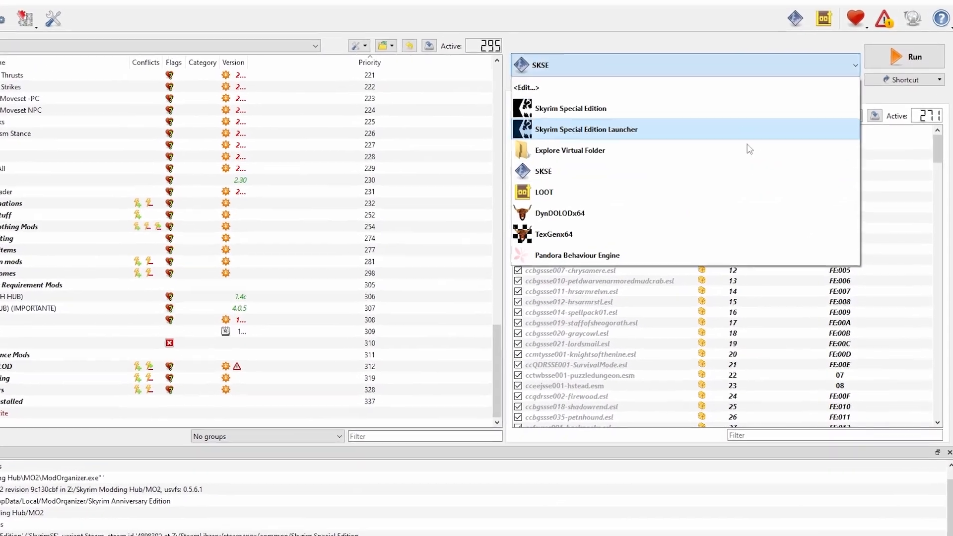
pyautogui.click(577, 256)
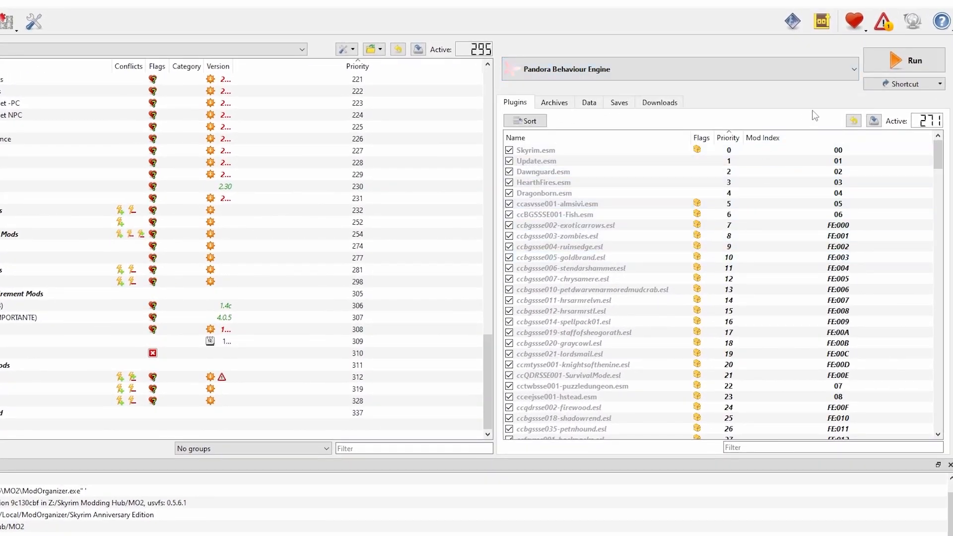
pyautogui.click(899, 58)
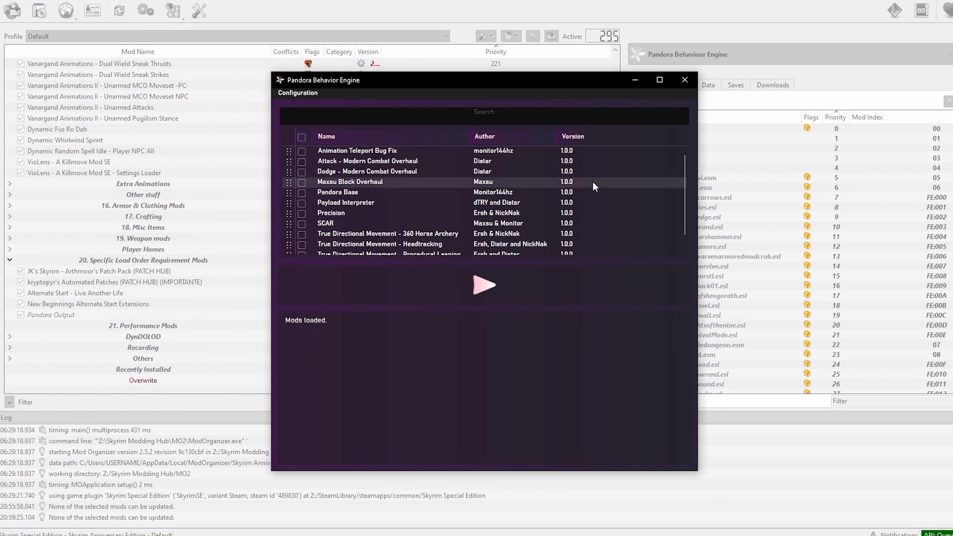
pyautogui.moveTo(489, 171)
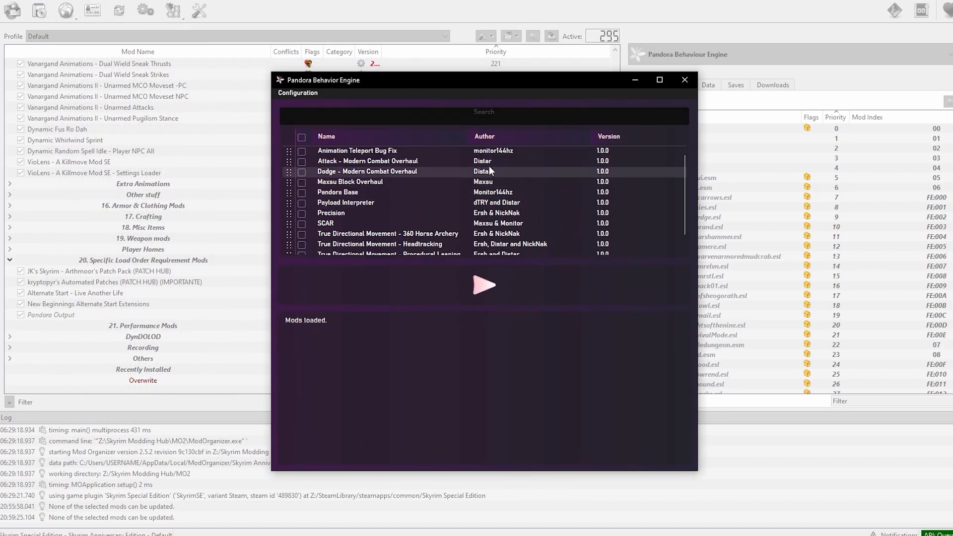
pyautogui.moveTo(885, 185)
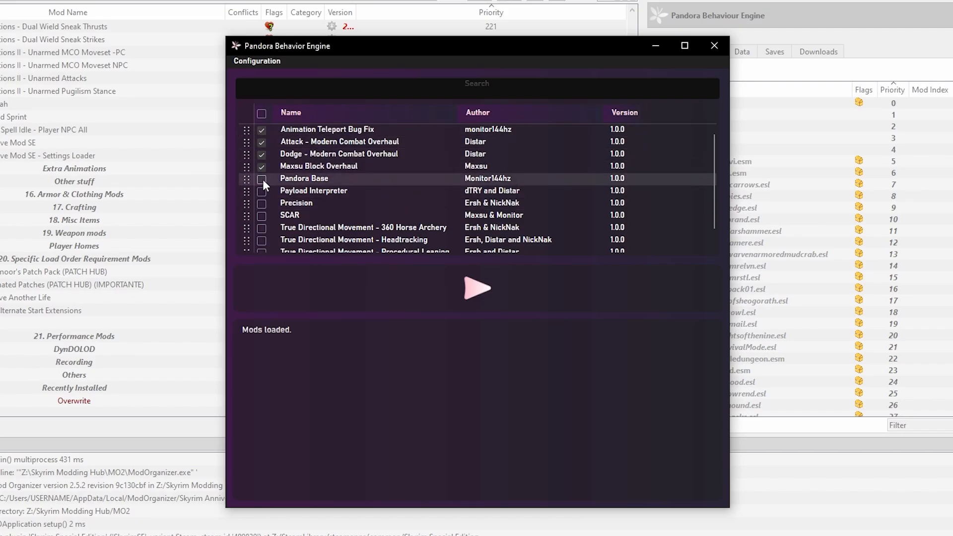
# Step: Enable the Pandora Base mod, run generation adding 686 animations, then close the engine
pyautogui.click(261, 179)
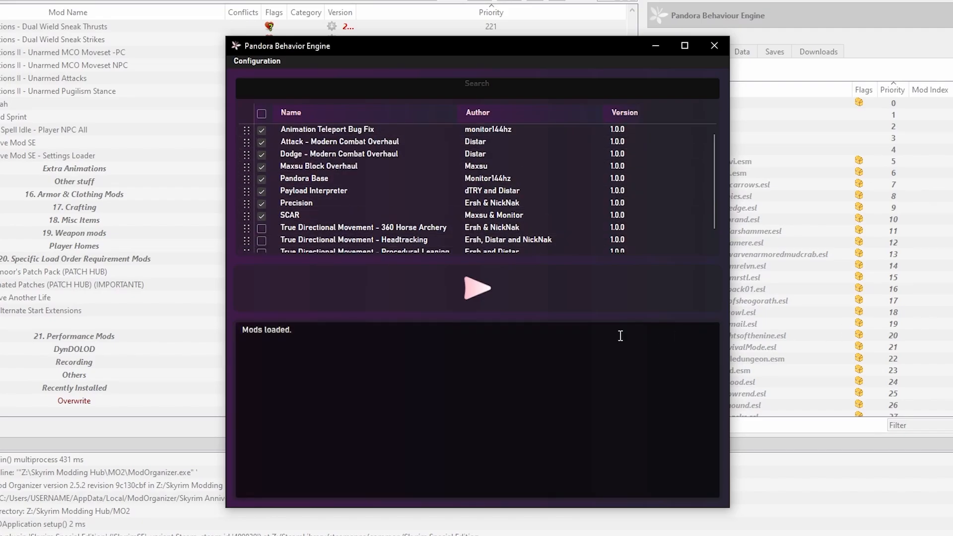
pyautogui.click(477, 288)
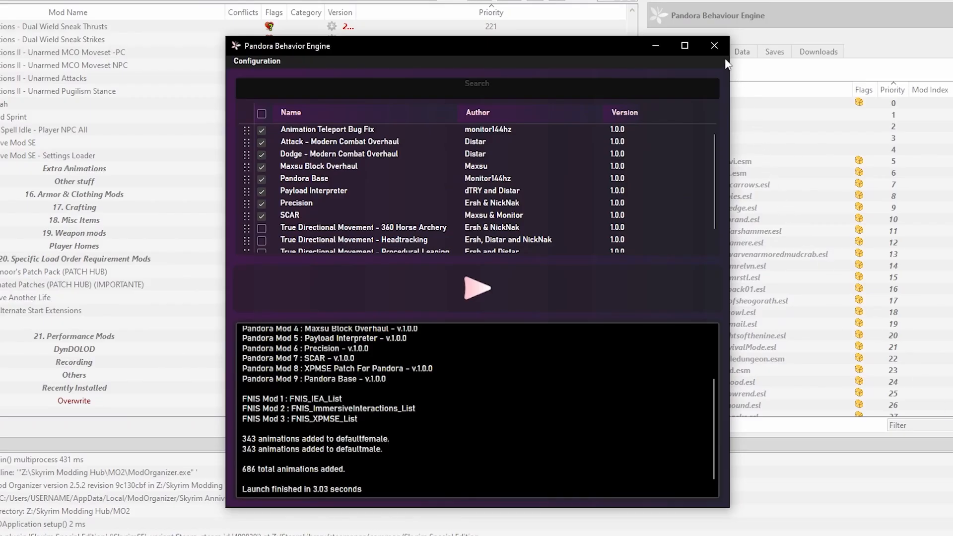
pyautogui.click(715, 46)
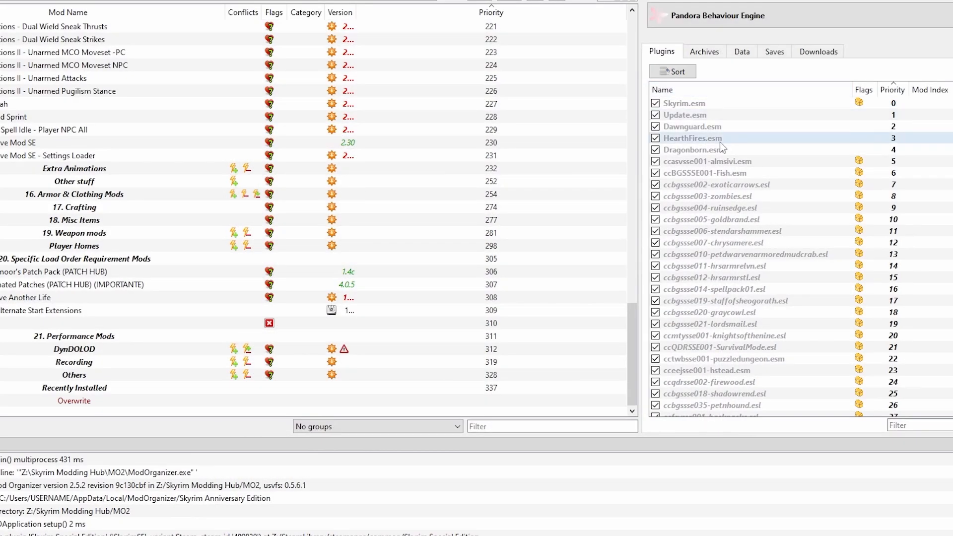